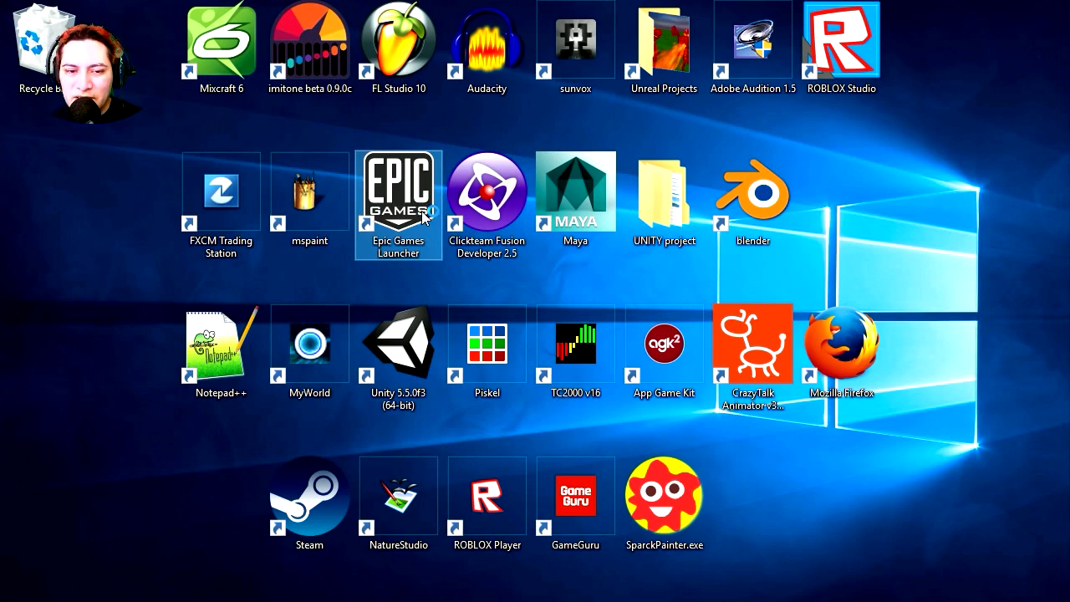
# Step: Launch Unreal Engine 4.13.0 from the Epic Games Launcher desktop shortcut
pyautogui.doubleClick(397, 191)
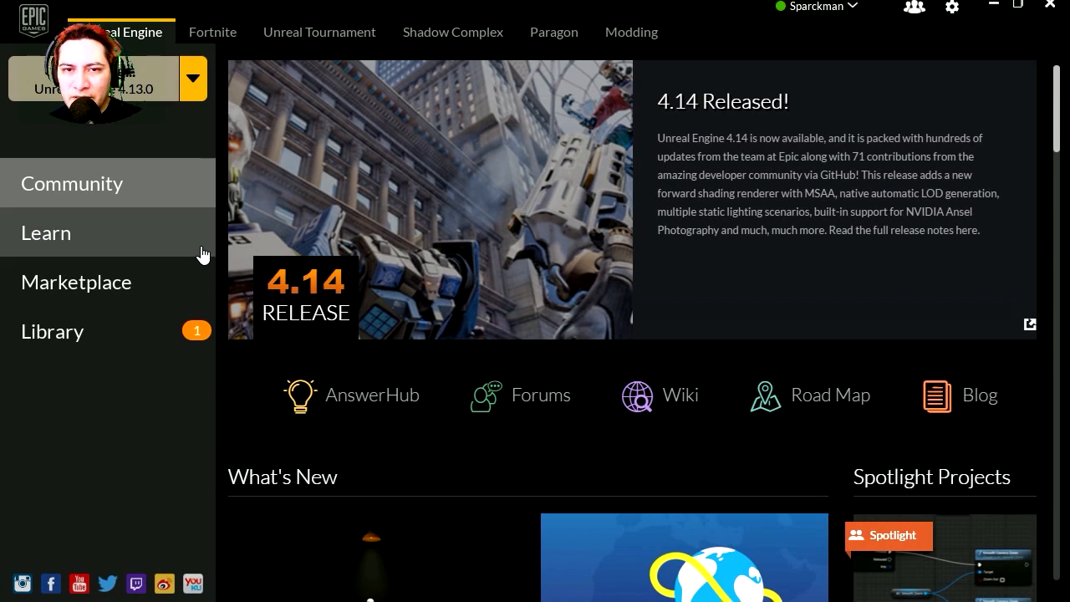
pyautogui.moveTo(798, 282)
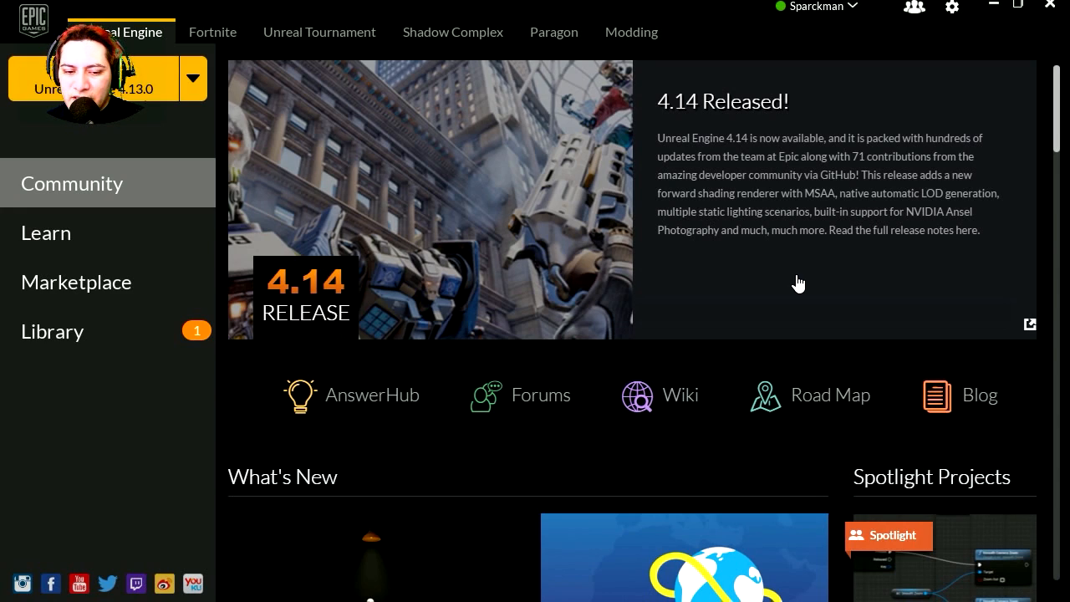
pyautogui.moveTo(789, 289)
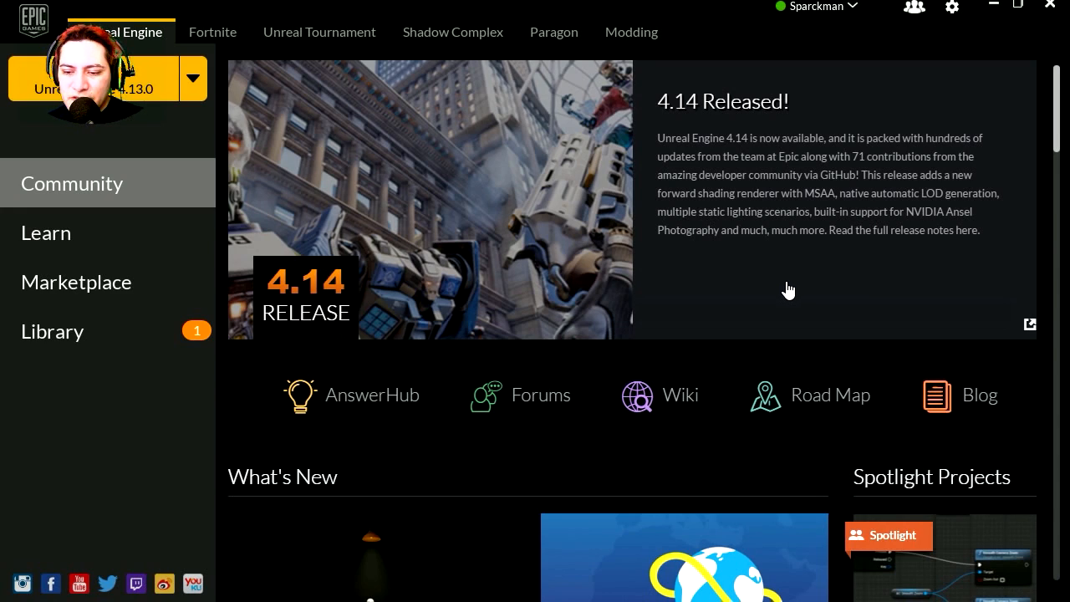
pyautogui.click(94, 78)
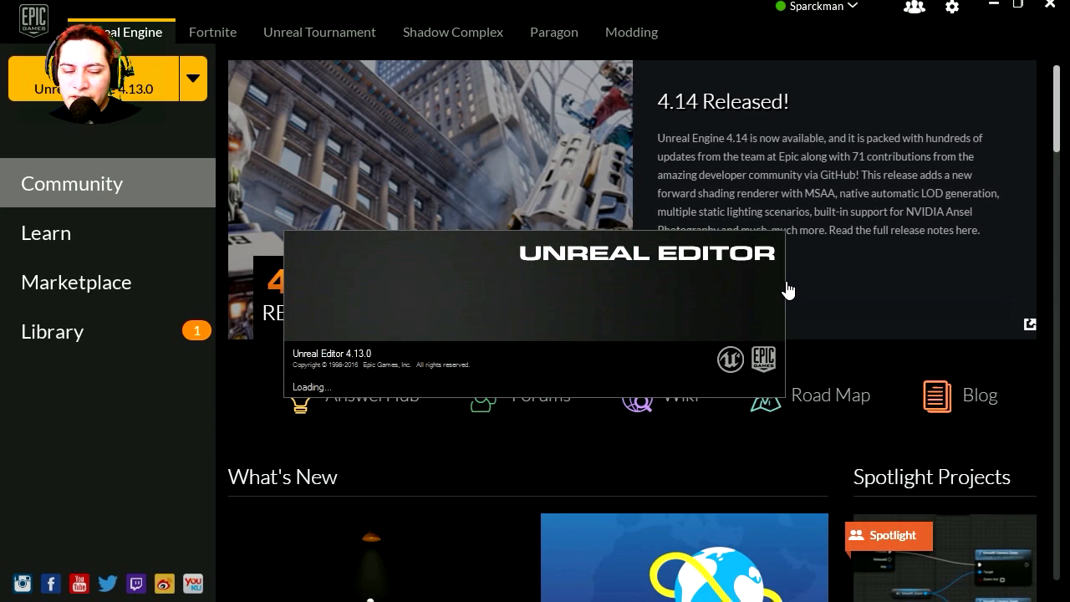